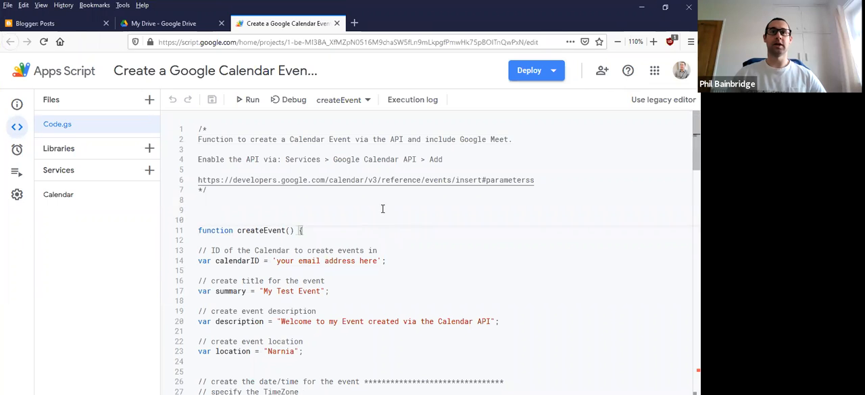
{"action": "scroll", "scroll_direction": "down", "scroll_amount": 3}
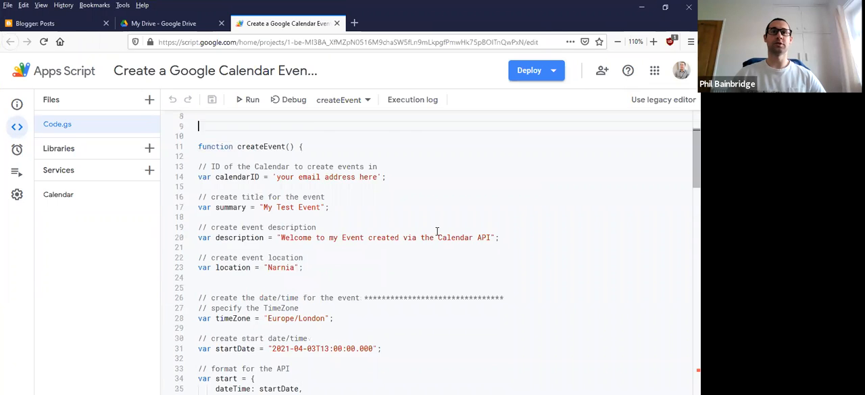
{"action": "mouse_move", "coordinate": [400, 203]}
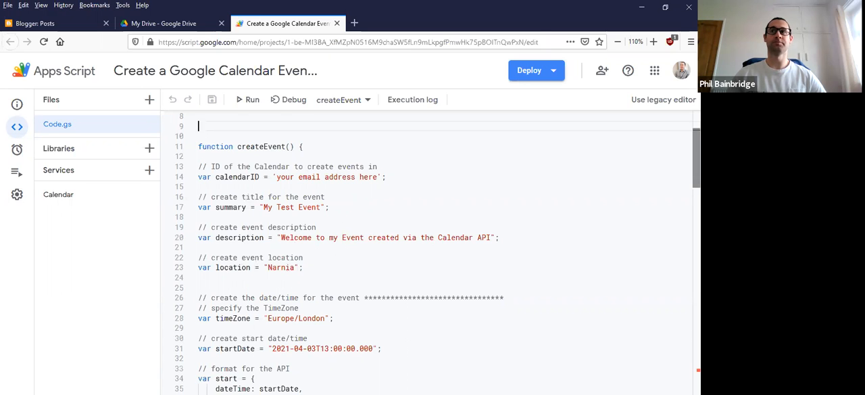
{"action": "scroll", "scroll_direction": "down", "scroll_amount": 3}
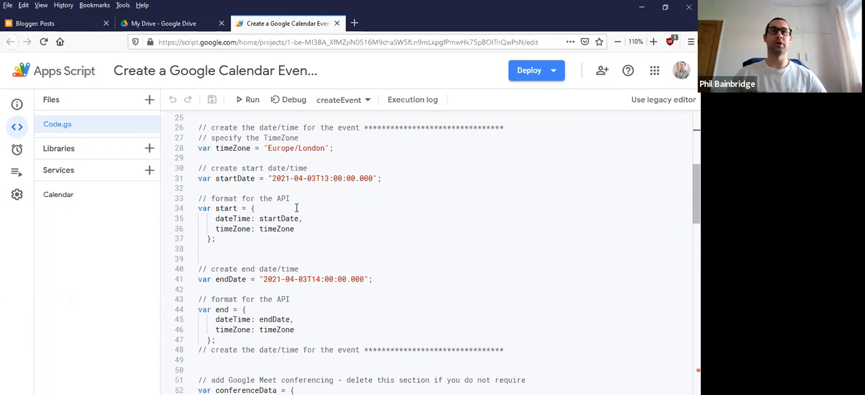
{"action": "mouse_move", "coordinate": [232, 215]}
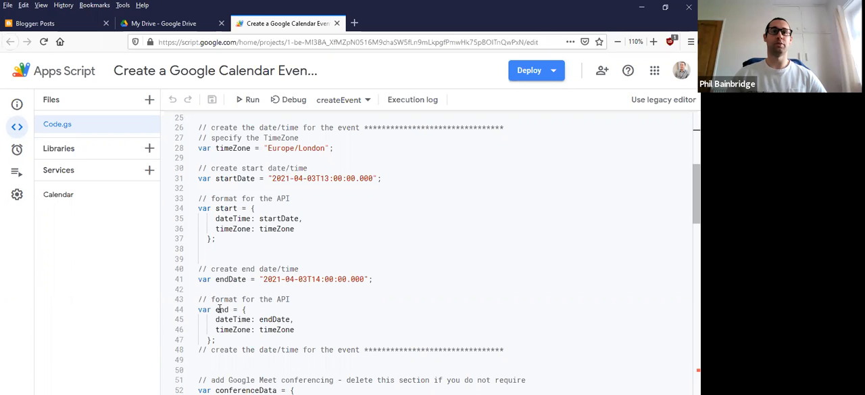
{"action": "scroll", "scroll_direction": "down", "scroll_amount": 3}
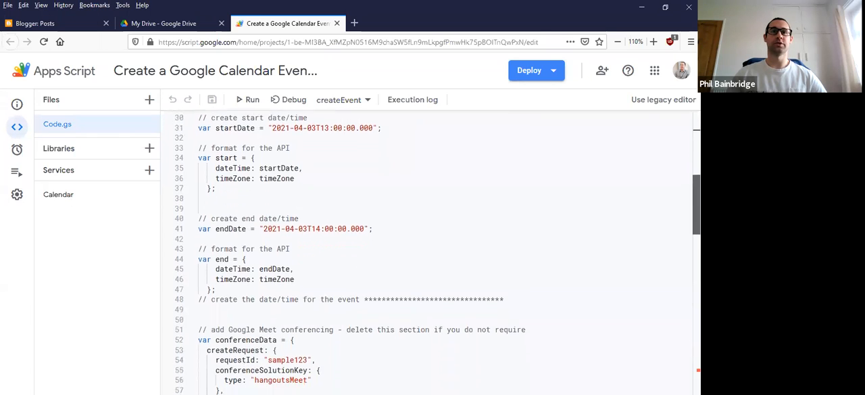
{"action": "scroll", "scroll_direction": "down", "scroll_amount": 3}
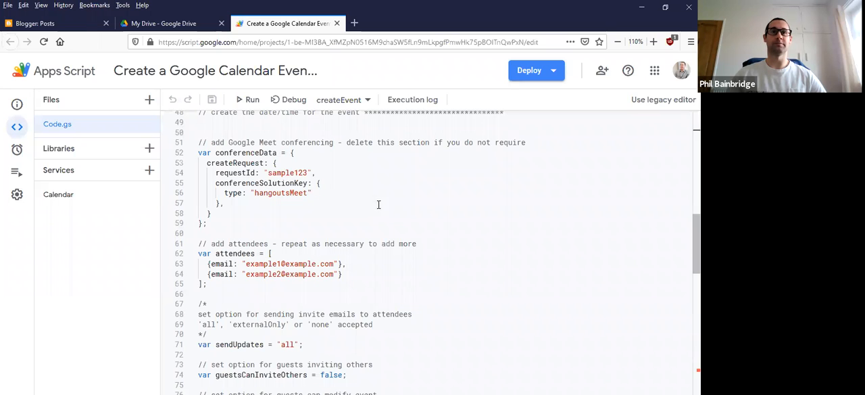
{"action": "mouse_move", "coordinate": [249, 265]}
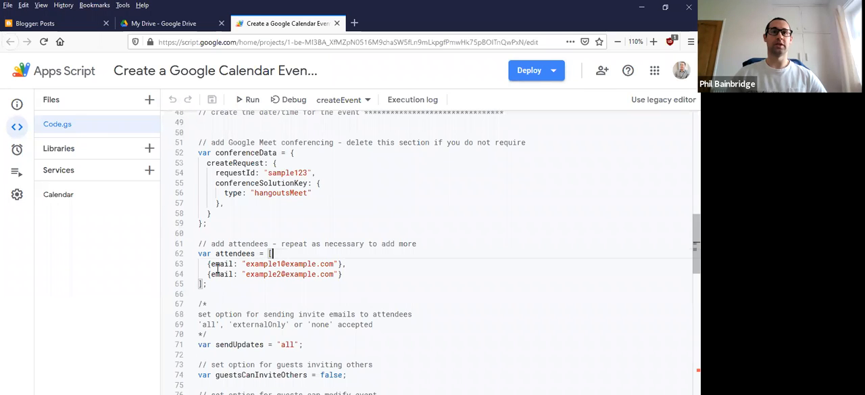
{"action": "left_click", "coordinate": [343, 275]}
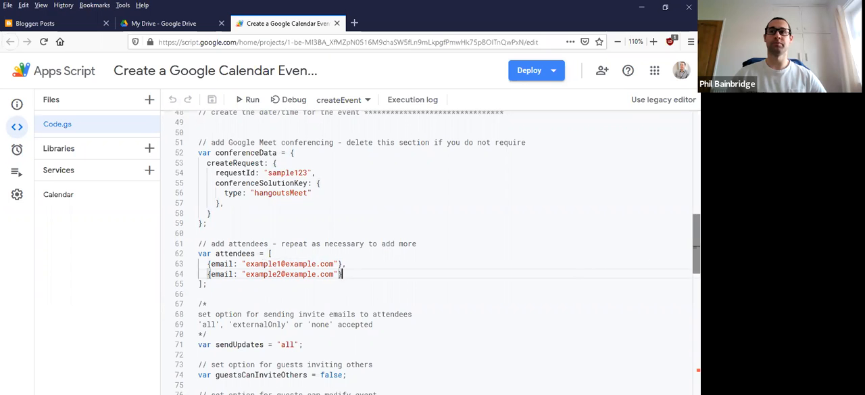
{"action": "scroll", "scroll_direction": "down", "scroll_amount": 3}
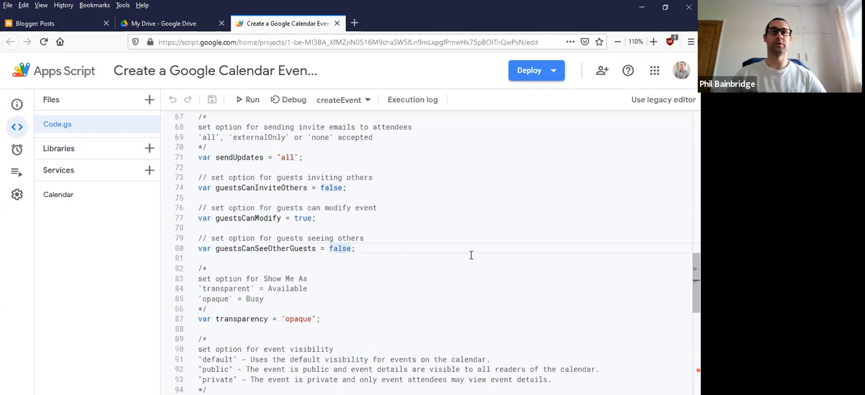
{"action": "scroll", "scroll_direction": "down", "scroll_amount": 3}
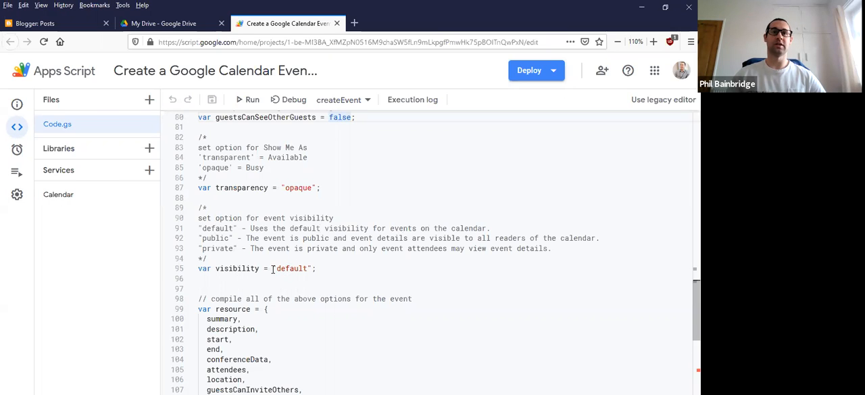
{"action": "scroll", "scroll_direction": "down", "scroll_amount": 3}
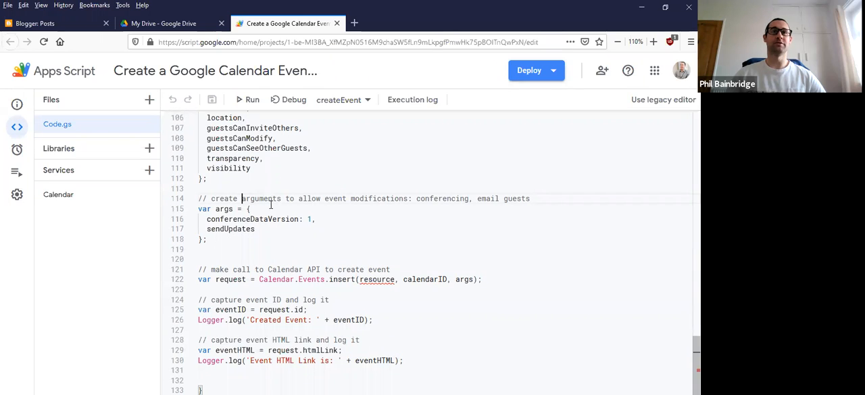
{"action": "double_click", "coordinate": [254, 219]}
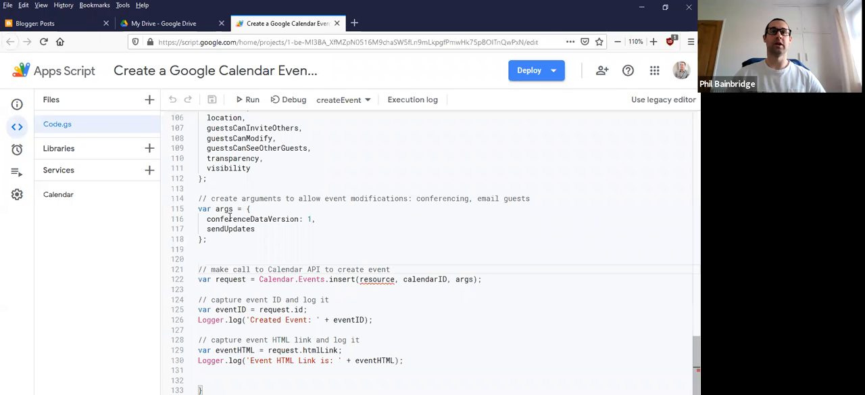
{"action": "mouse_move", "coordinate": [257, 346]}
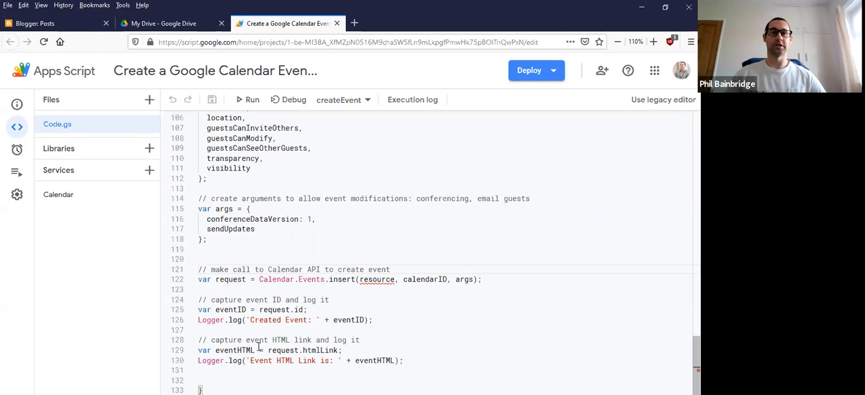